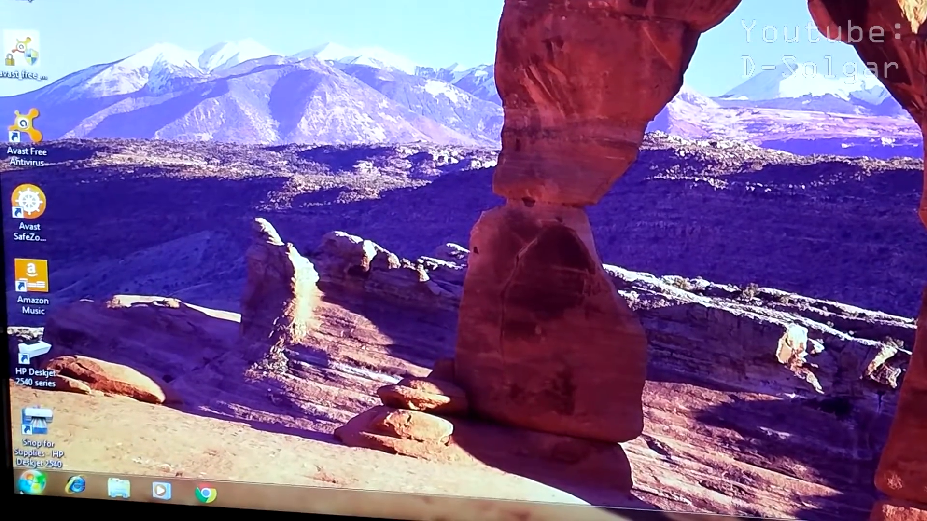
- Open the Windows 7 Start menu over the desktop
{"action": "left_click", "coordinate": [28, 485]}
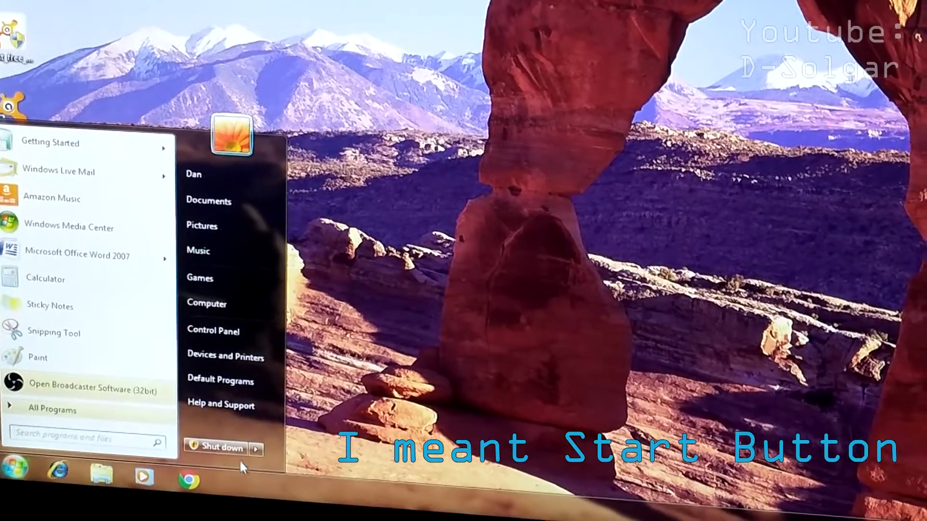
{"action": "left_click", "coordinate": [255, 448]}
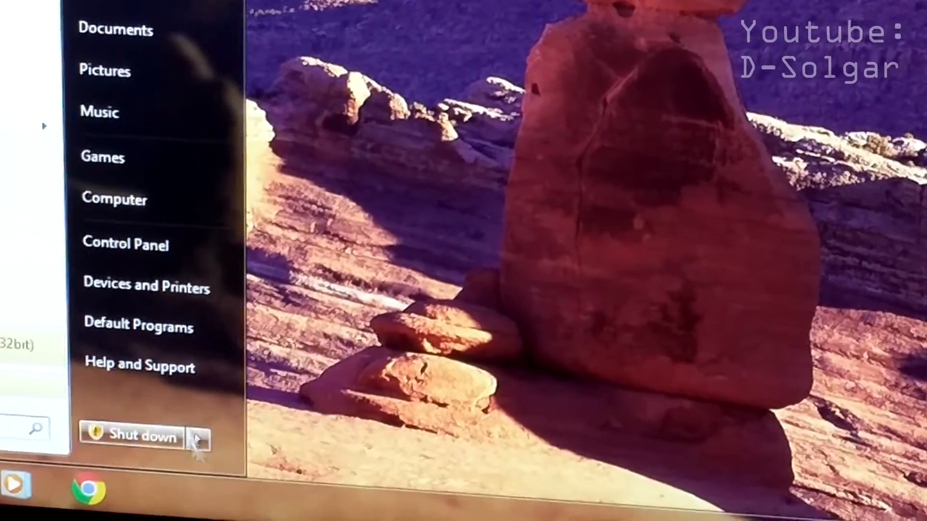
- Choose Lock from the Shut down options arrow to lock the computer
{"action": "left_click", "coordinate": [197, 438]}
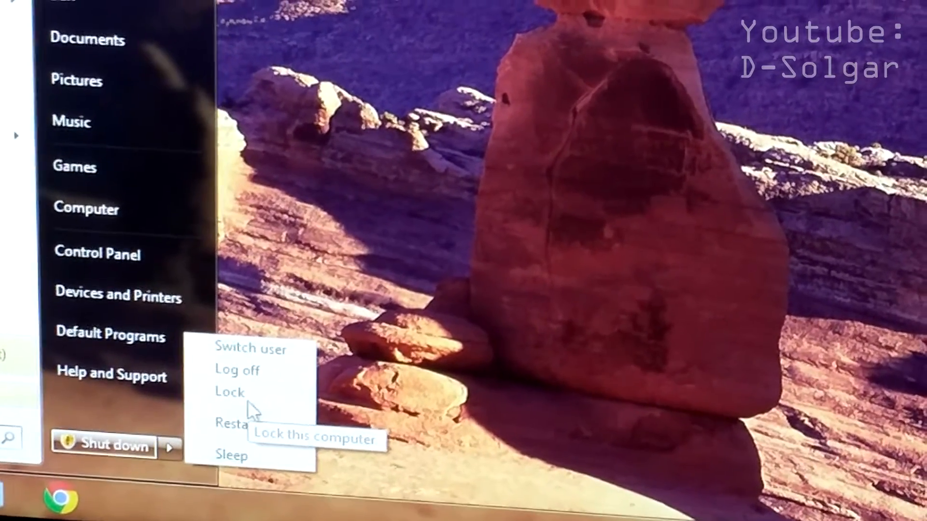
{"action": "left_click", "coordinate": [229, 392]}
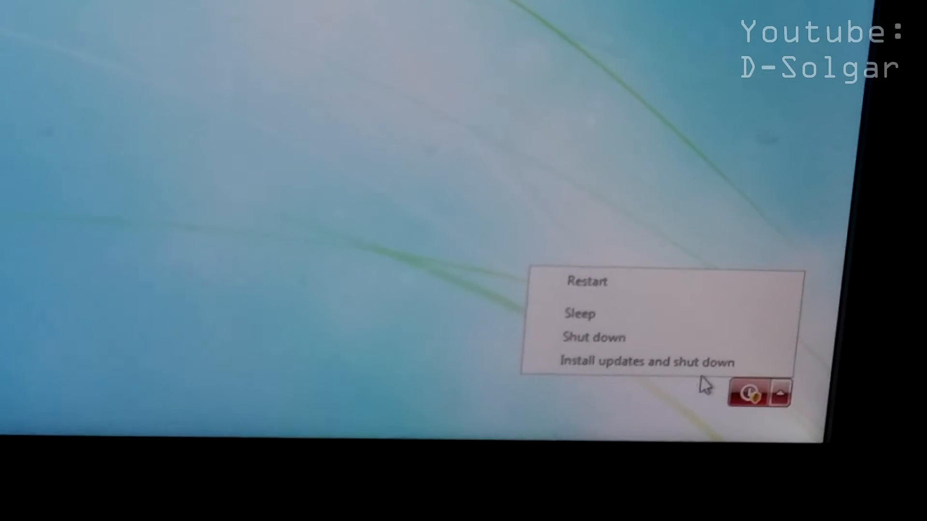
- Shut down without installing updates, confirming Yes despite other signed-in users
{"action": "left_click", "coordinate": [593, 338]}
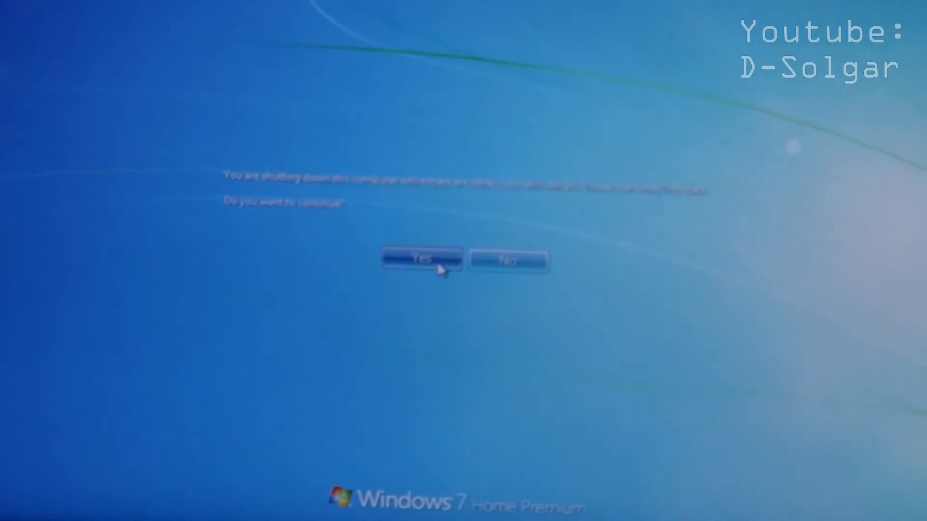
{"action": "left_click", "coordinate": [422, 260]}
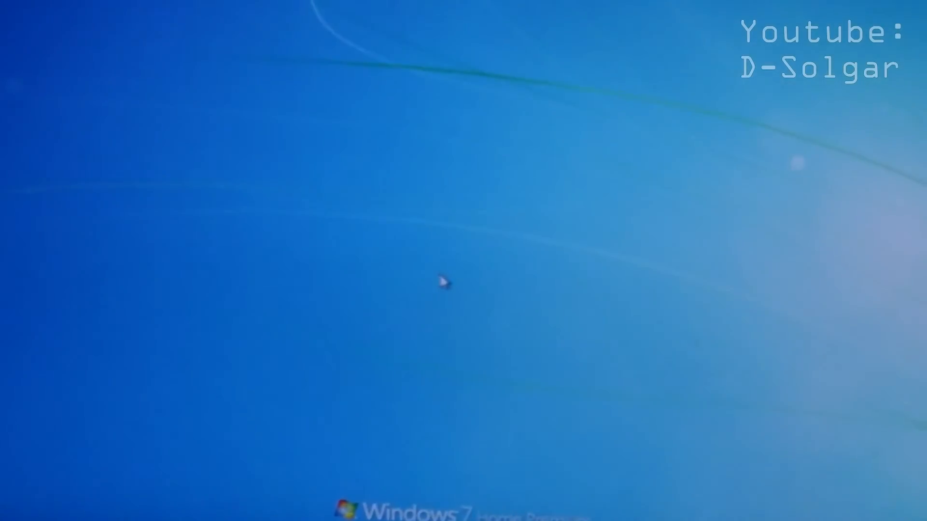